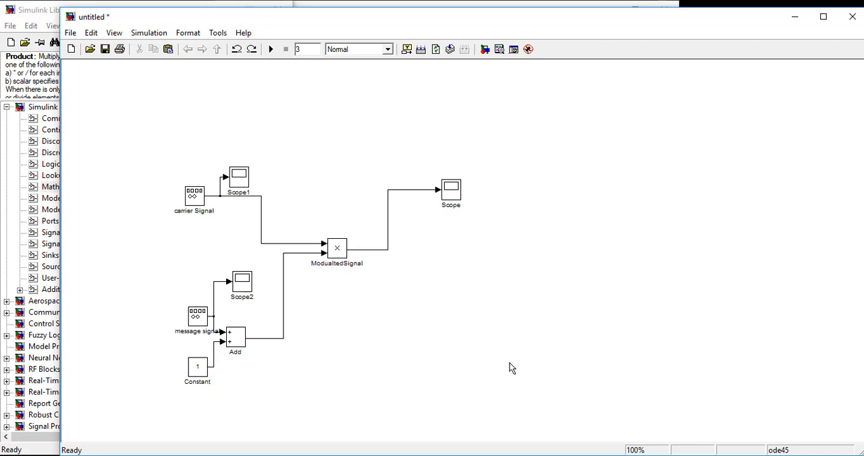
mouse_move(518, 279)
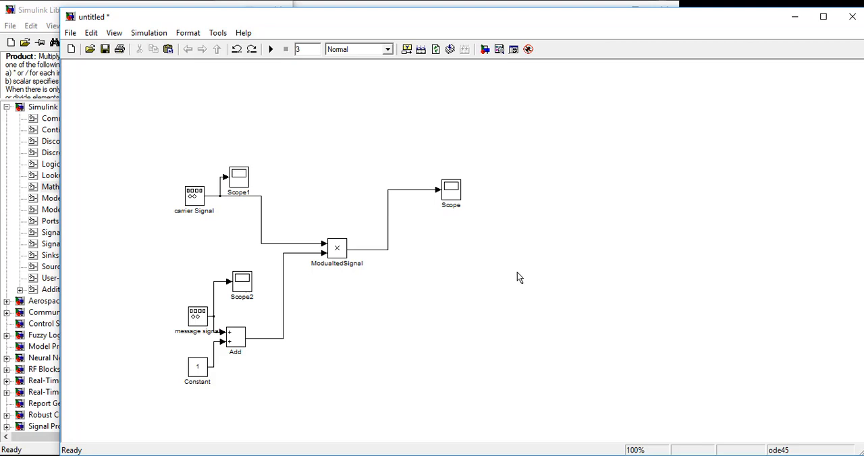
mouse_move(413, 372)
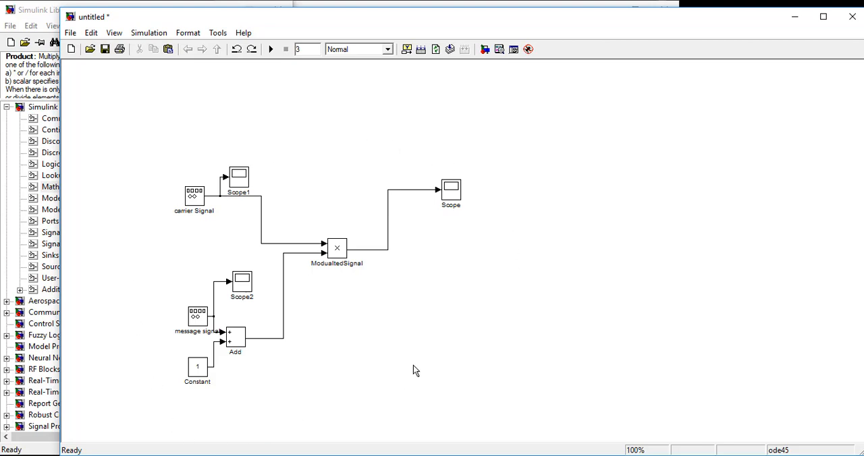
mouse_move(553, 337)
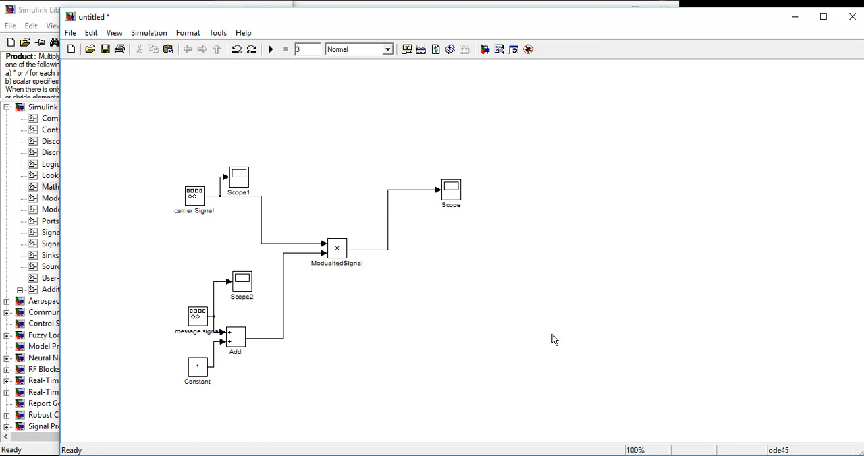
mouse_move(509, 224)
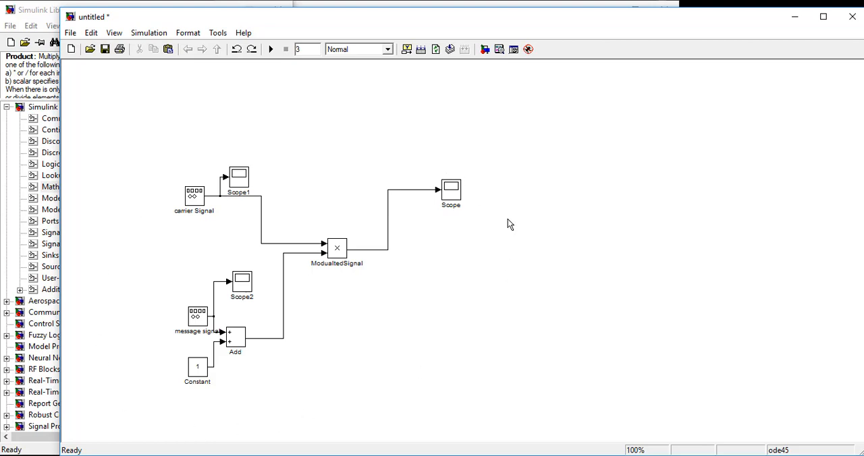
mouse_move(619, 273)
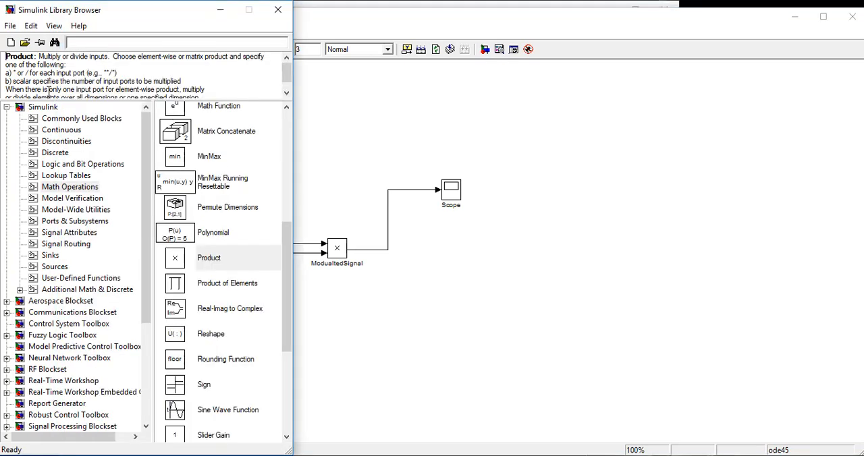
- Place a Product block from Math Operations below and right of the modulated signal block
click(43, 107)
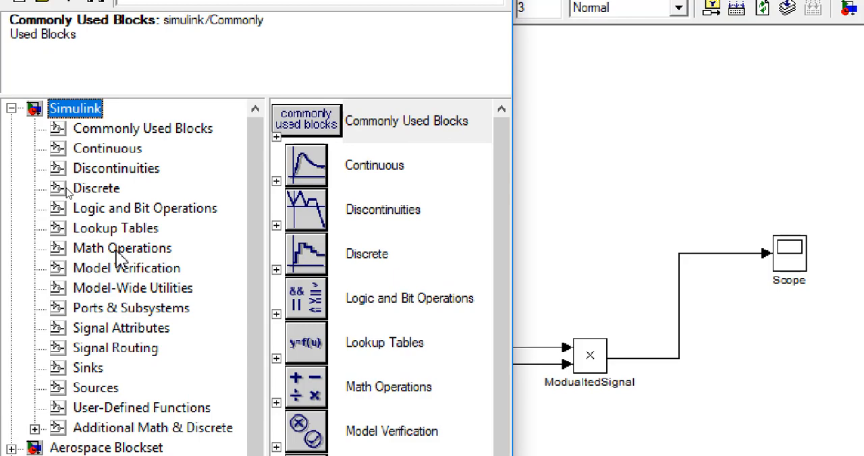
click(122, 248)
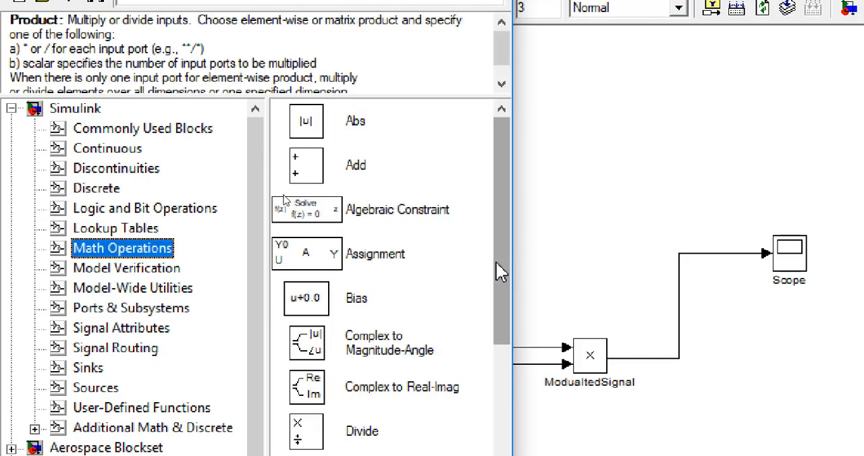
scroll(down, 3)
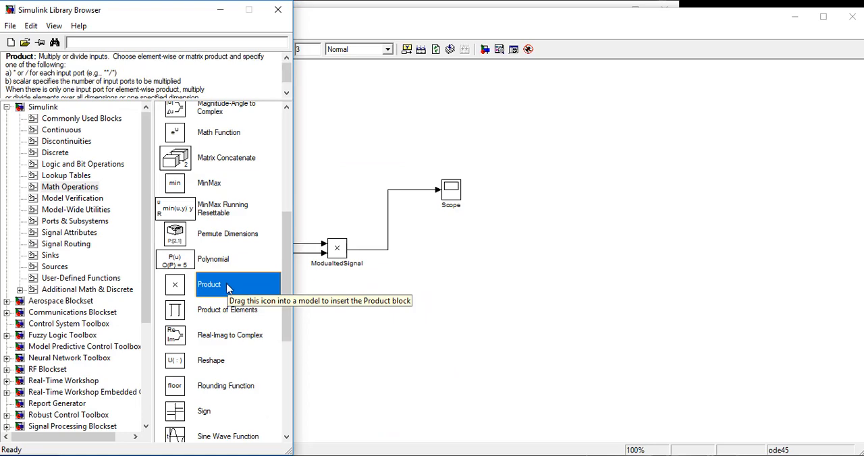
drag(229, 284, 473, 291)
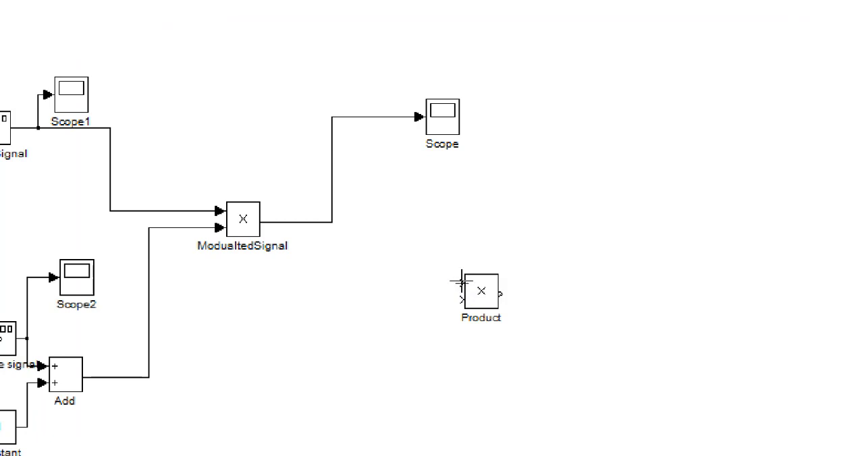
- Wire the modulated signal into an input of the new Product block
drag(304, 221, 462, 281)
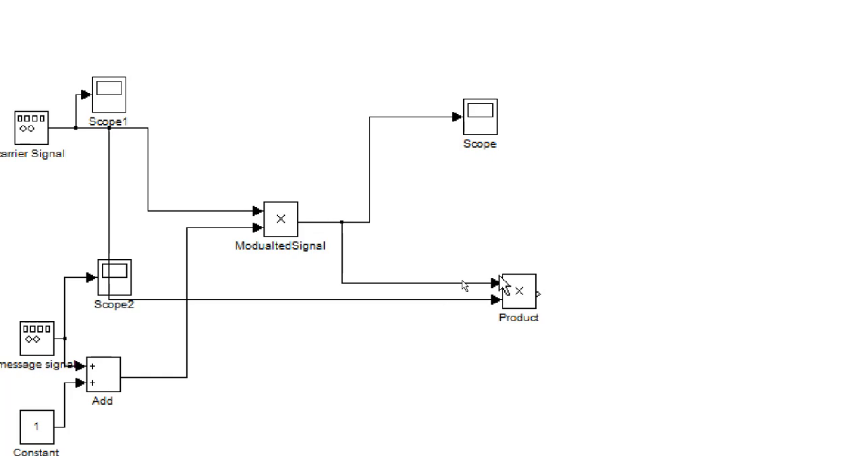
mouse_move(545, 258)
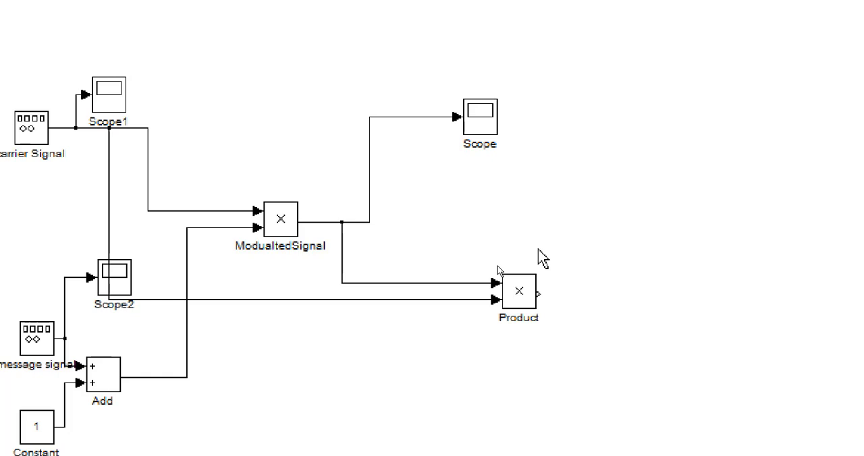
mouse_move(497, 357)
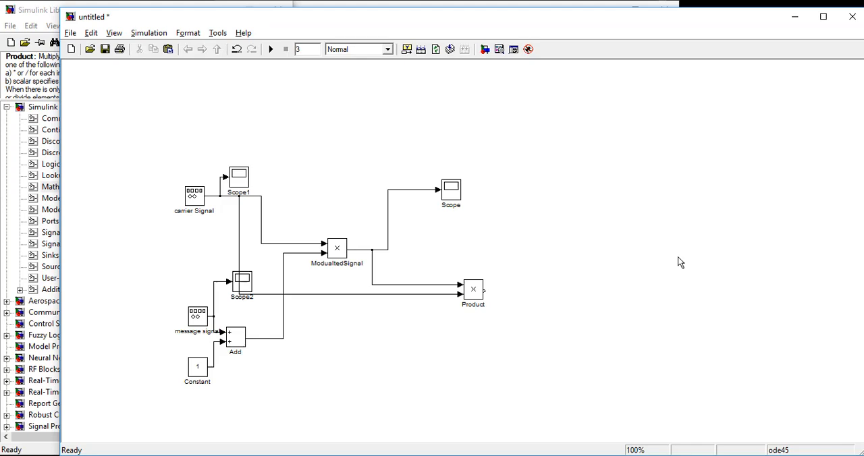
mouse_move(346, 197)
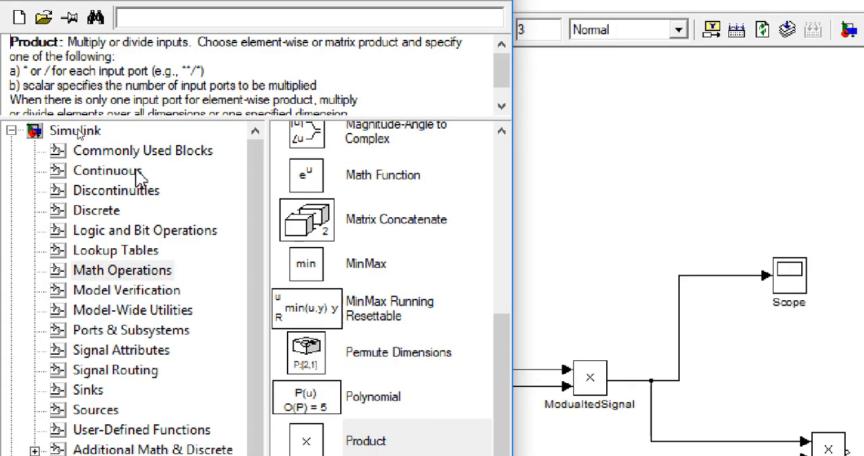
- Place a Transfer Fcn block from Continuous right of the Scope and bring up its parameters
click(106, 170)
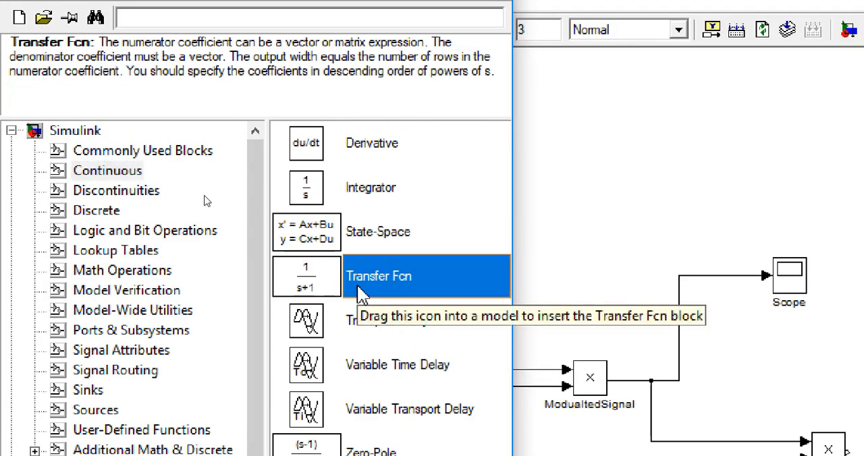
drag(306, 276, 631, 335)
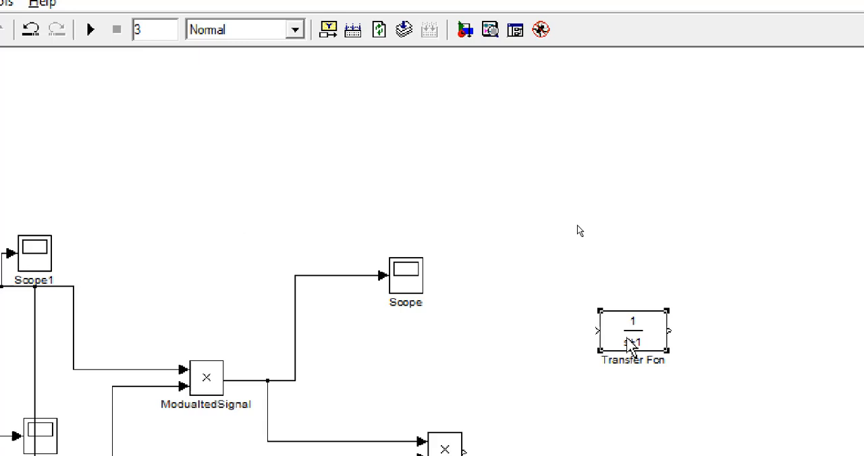
double_click(635, 335)
text([15)
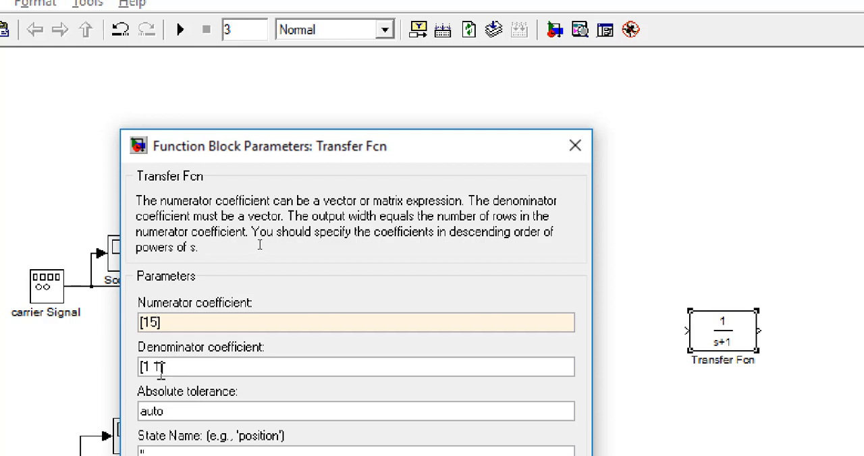
- Set the transfer function to 15/(s+15) and connect the Product output to it
text(1)
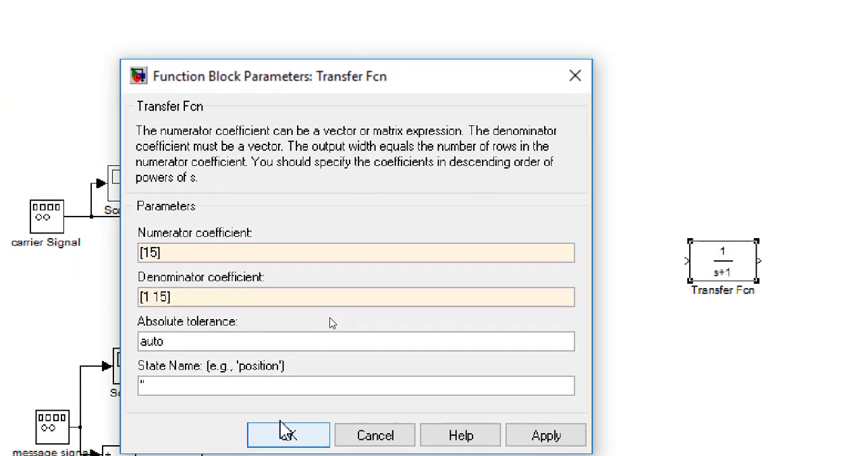
click(289, 435)
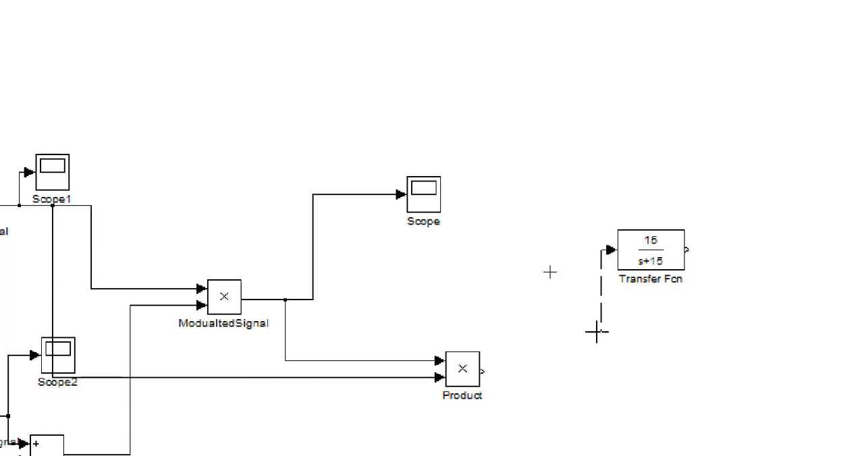
drag(484, 370, 608, 258)
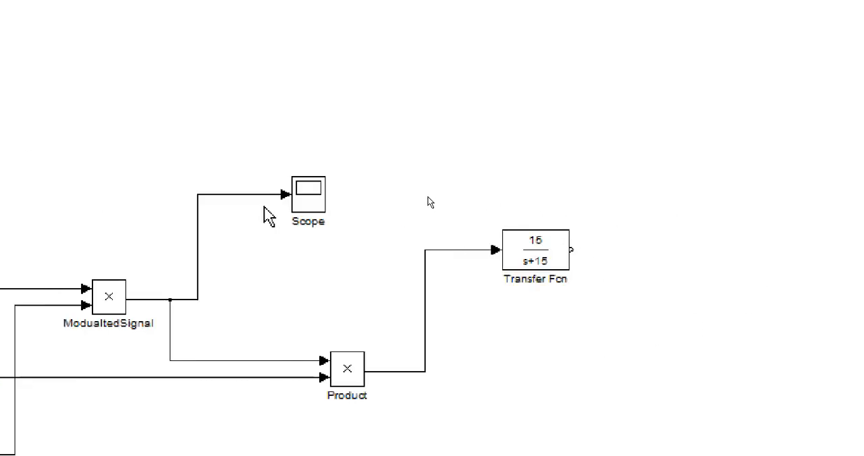
- Copy the Scope block to create Scope3 beyond the transfer function
right_click(308, 193)
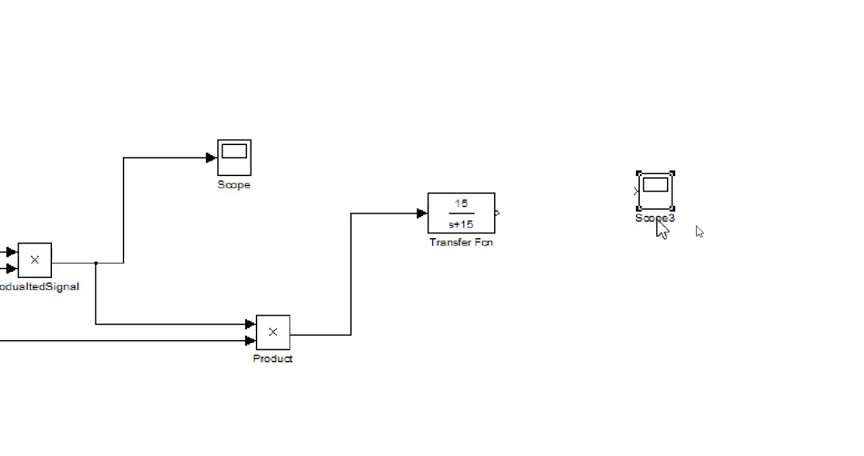
mouse_move(686, 217)
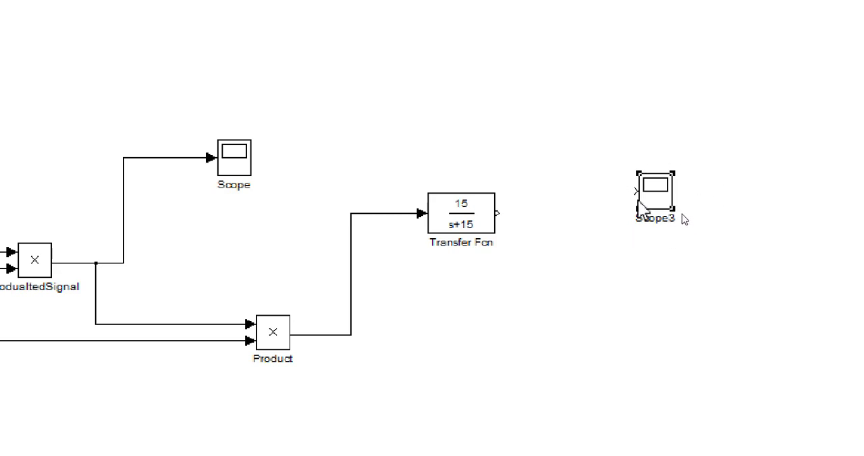
mouse_move(646, 205)
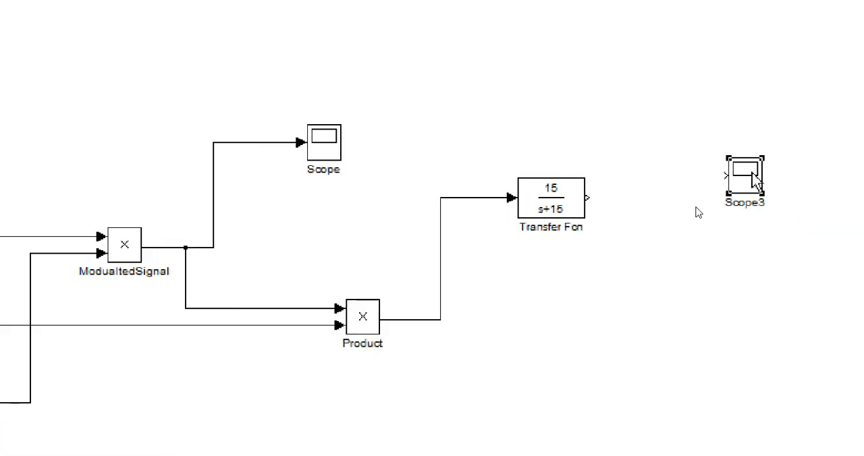
- Set Scope3 to two inputs and rename the filter block 'Demodulated signal'
double_click(745, 179)
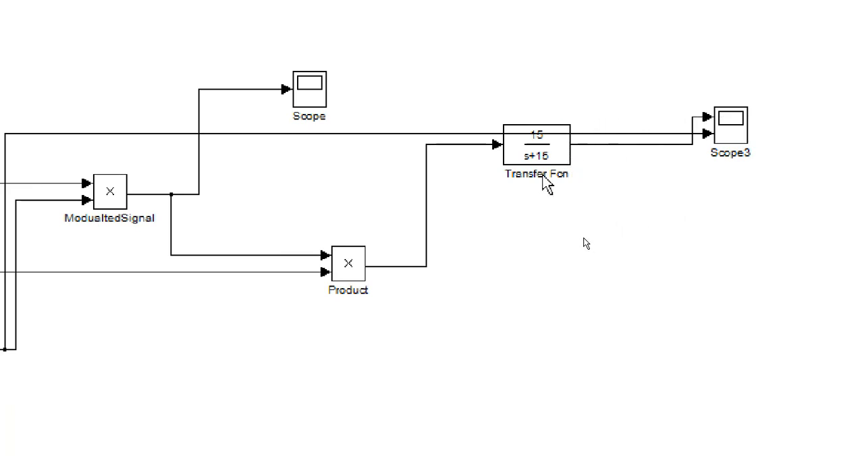
double_click(535, 174)
text(Demodulated signal)
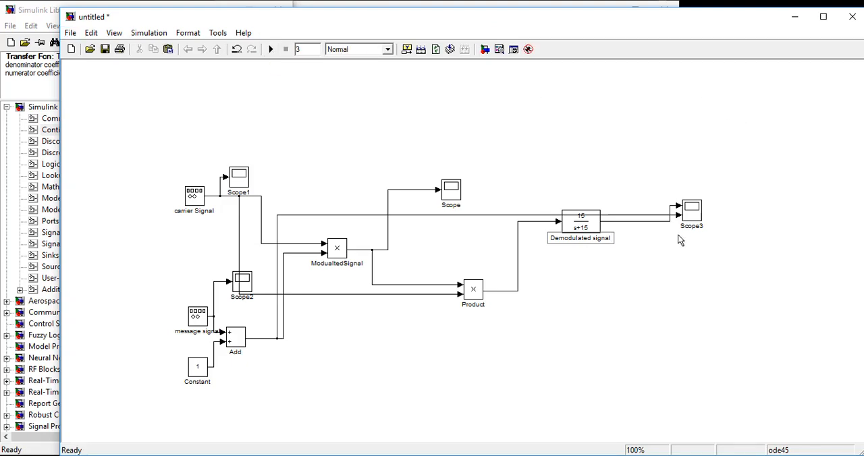
mouse_move(691, 219)
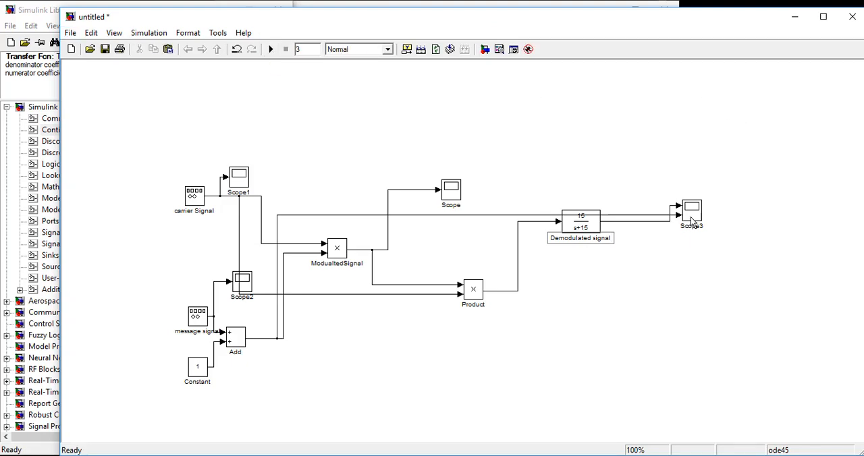
double_click(692, 210)
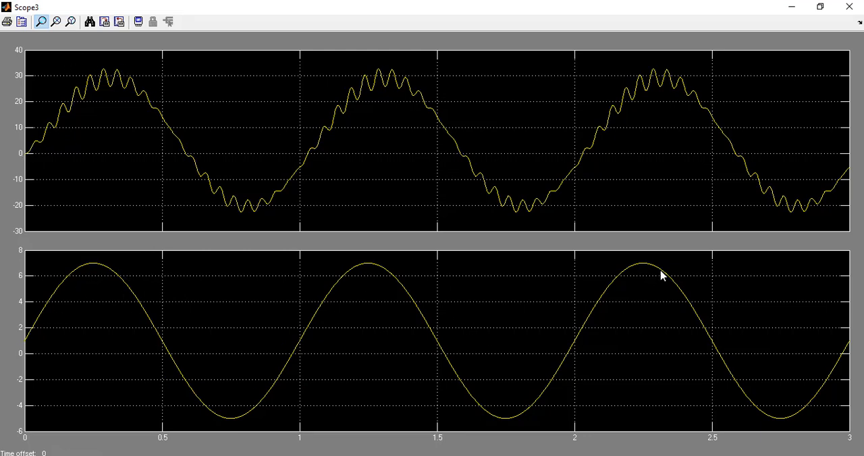
mouse_move(177, 188)
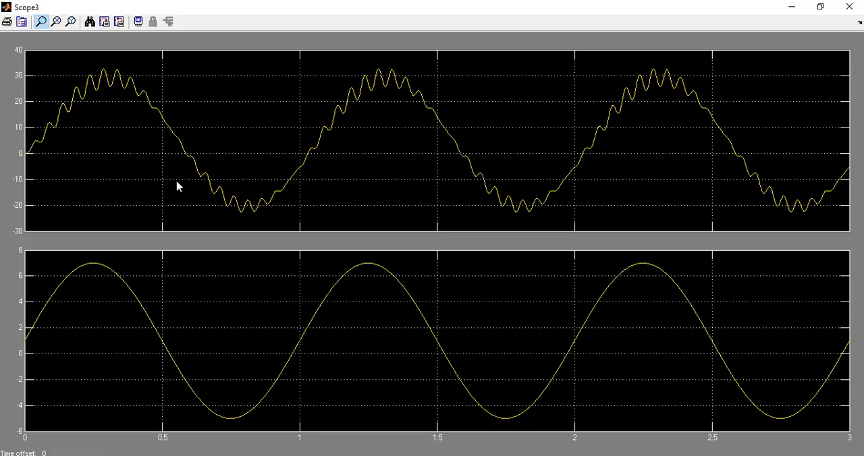
mouse_move(138, 149)
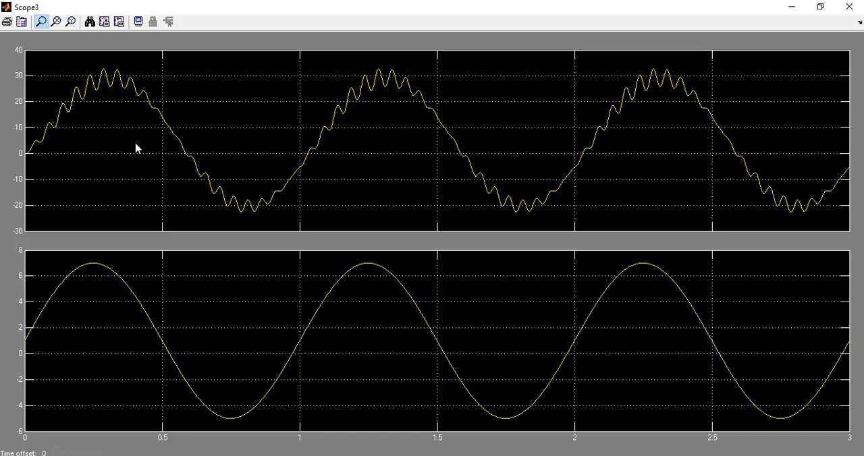
mouse_move(176, 170)
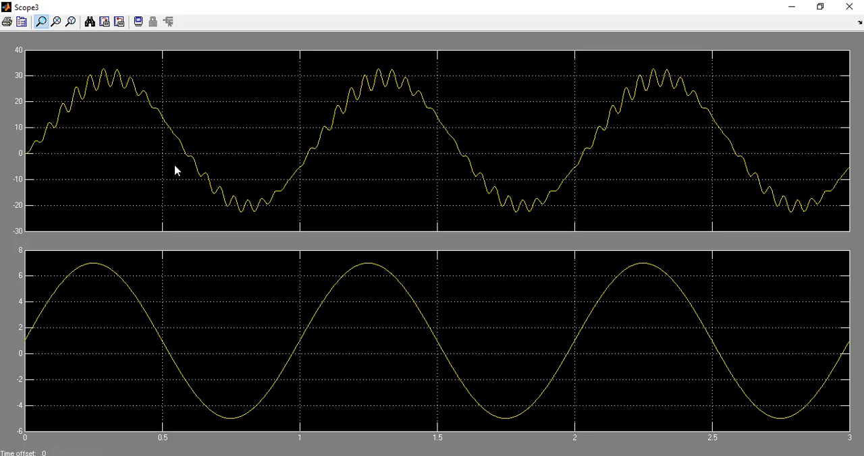
mouse_move(757, 7)
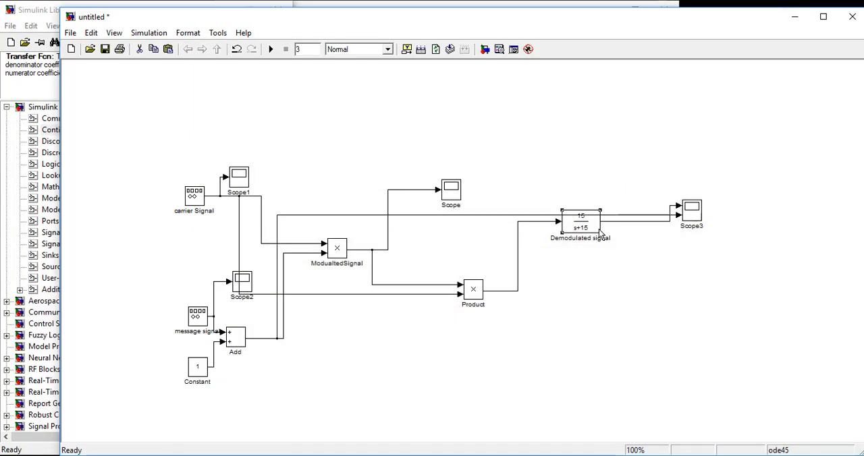
- Copy the Demodulated signal block to insert a second 15/(s+15) filter before Scope3
right_click(582, 223)
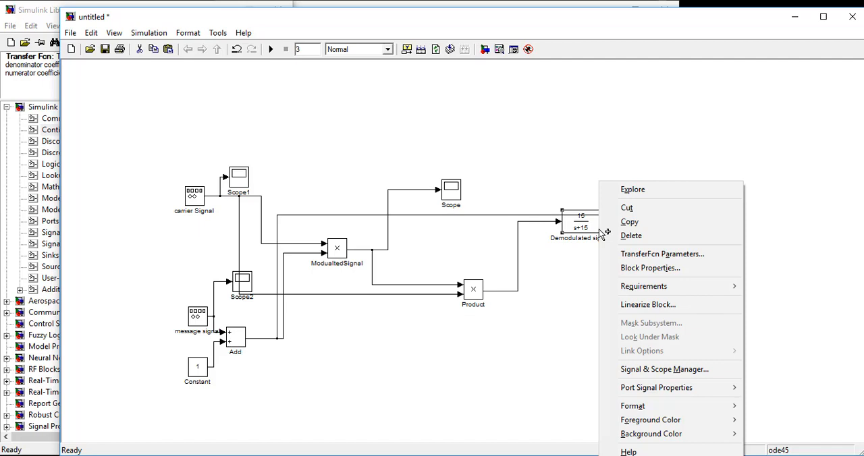
mouse_move(629, 222)
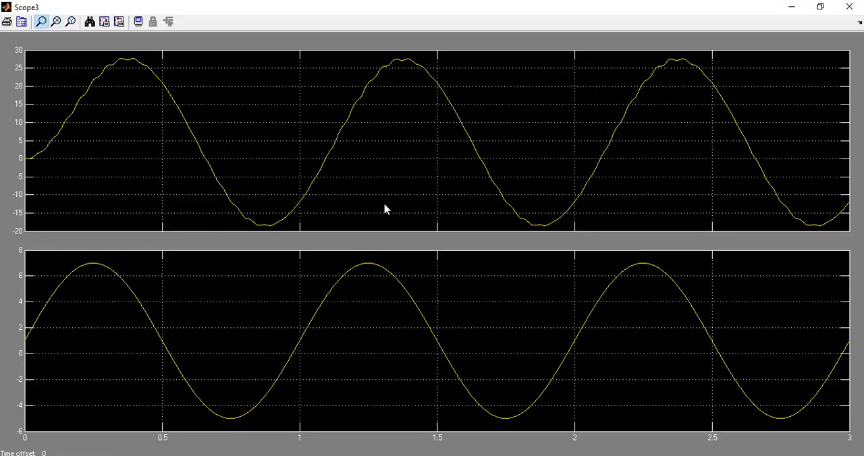
mouse_move(218, 411)
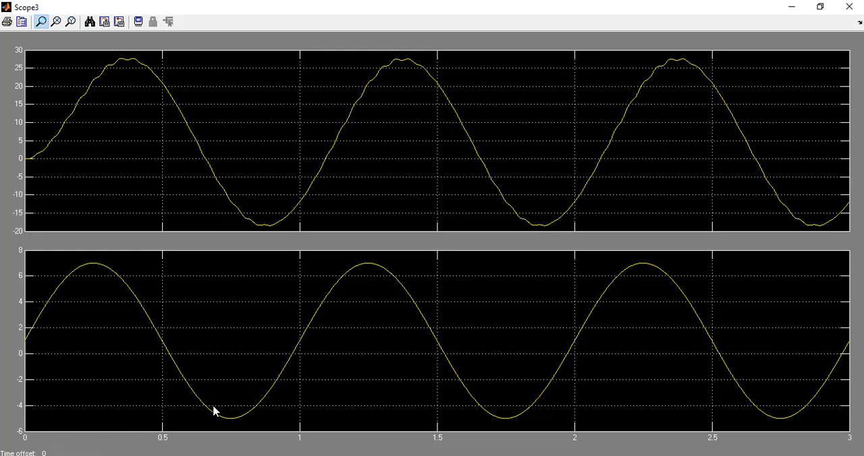
mouse_move(528, 213)
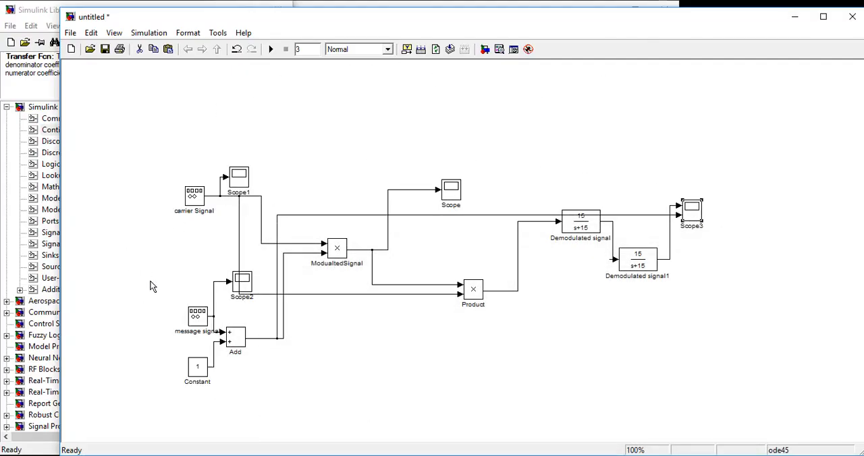
mouse_move(169, 313)
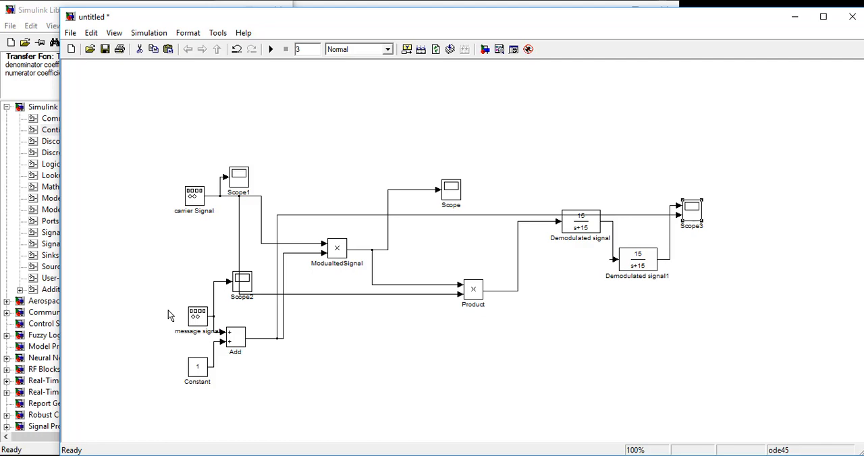